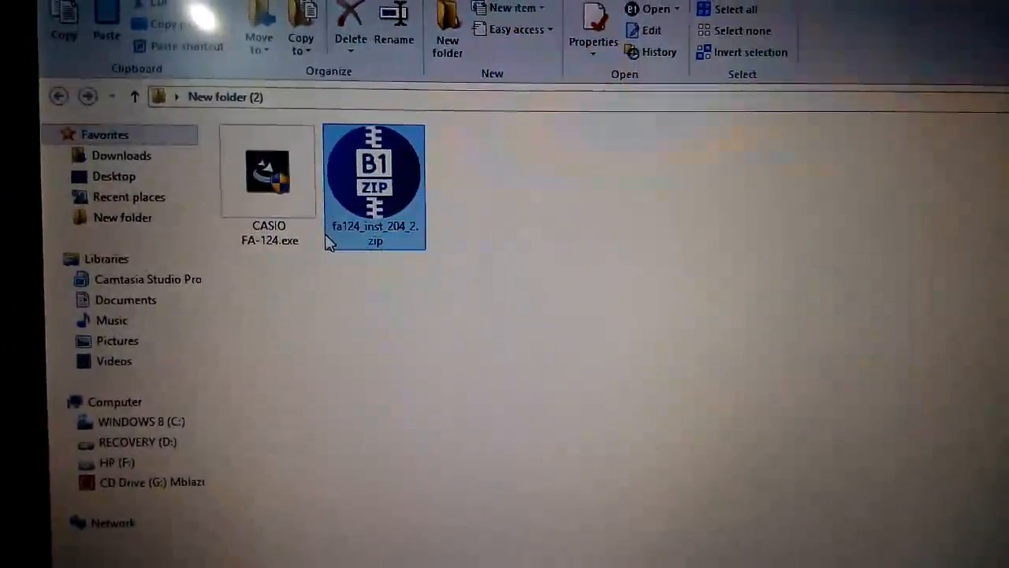
Step: Run CASIO FA-124.exe from the extracted folder, raising the User Account Control prompt
click(268, 170)
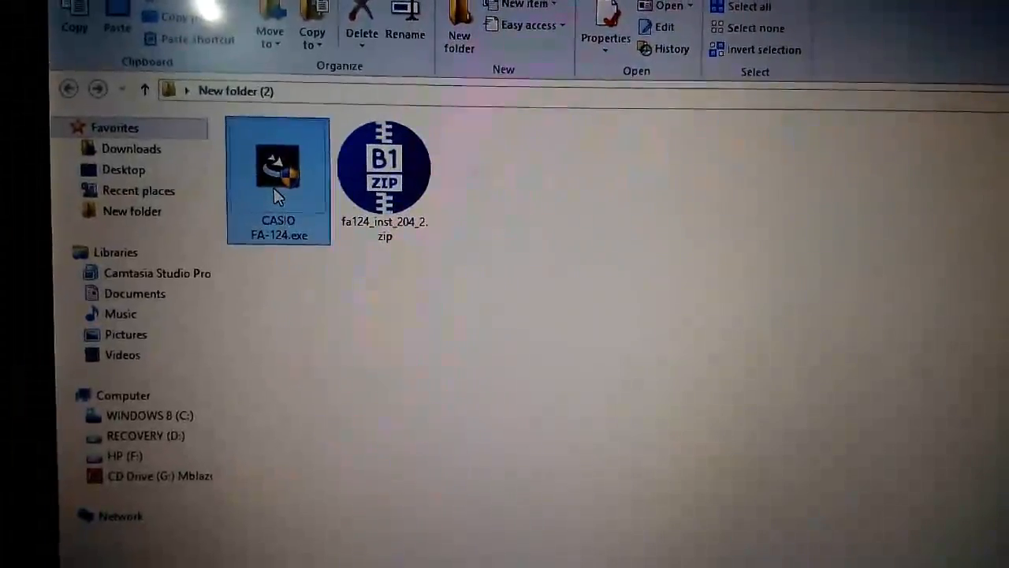
double_click(277, 166)
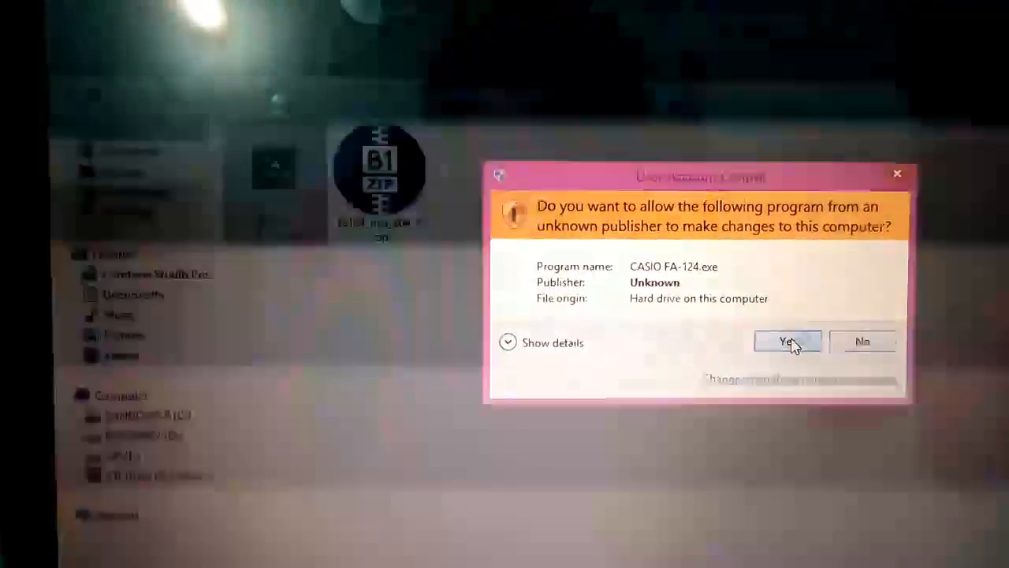
Step: Allow the installer to make changes and keep English (United States) as the setup language
click(787, 340)
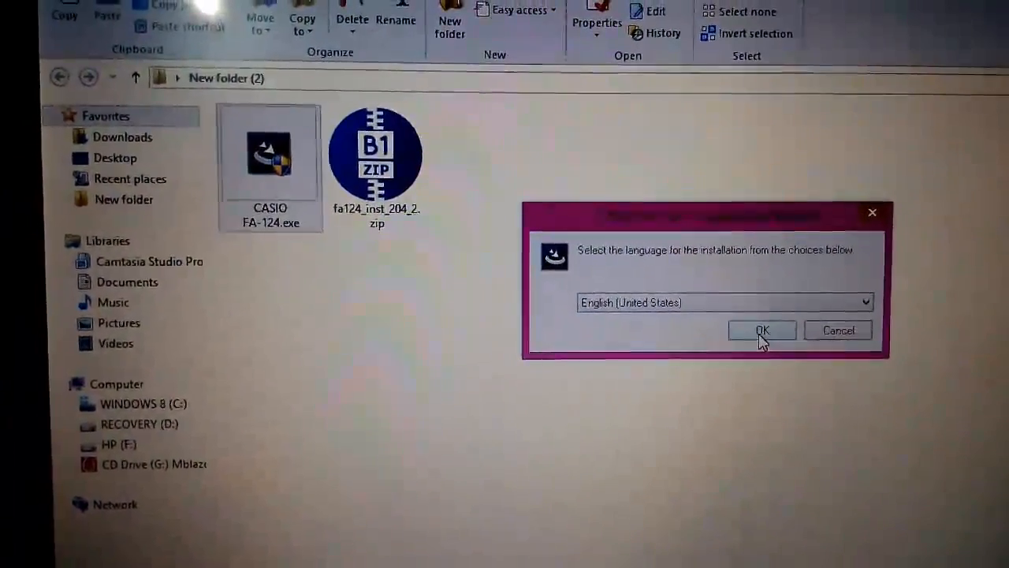
click(761, 329)
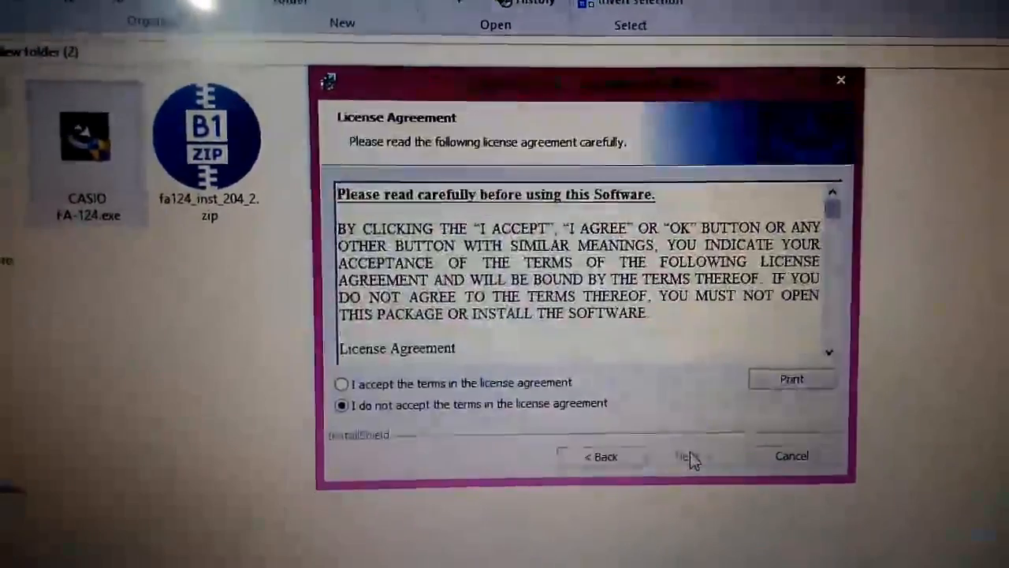
Step: Accept the license agreement terms and proceed to the CASIO USB controller prompt
click(341, 384)
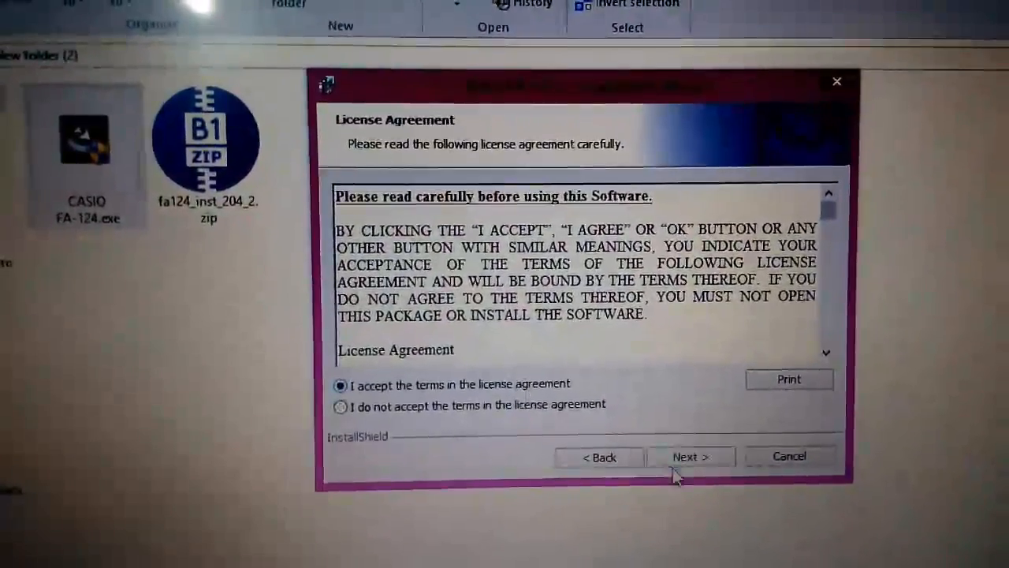
click(691, 456)
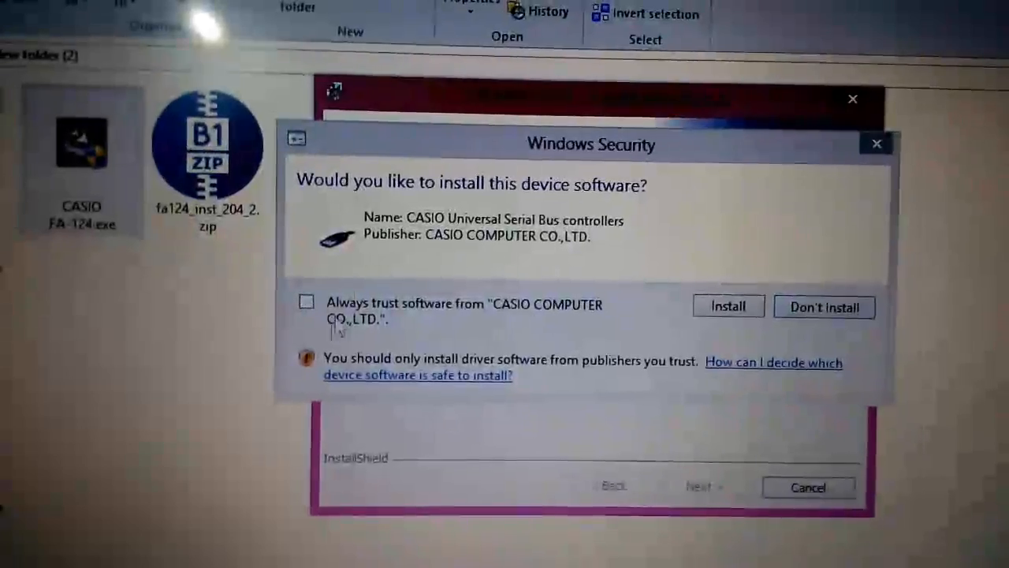
Step: Always trust CASIO COMPUTER CO.,LTD. and install the CASIO Universal Serial Bus controllers driver
click(306, 315)
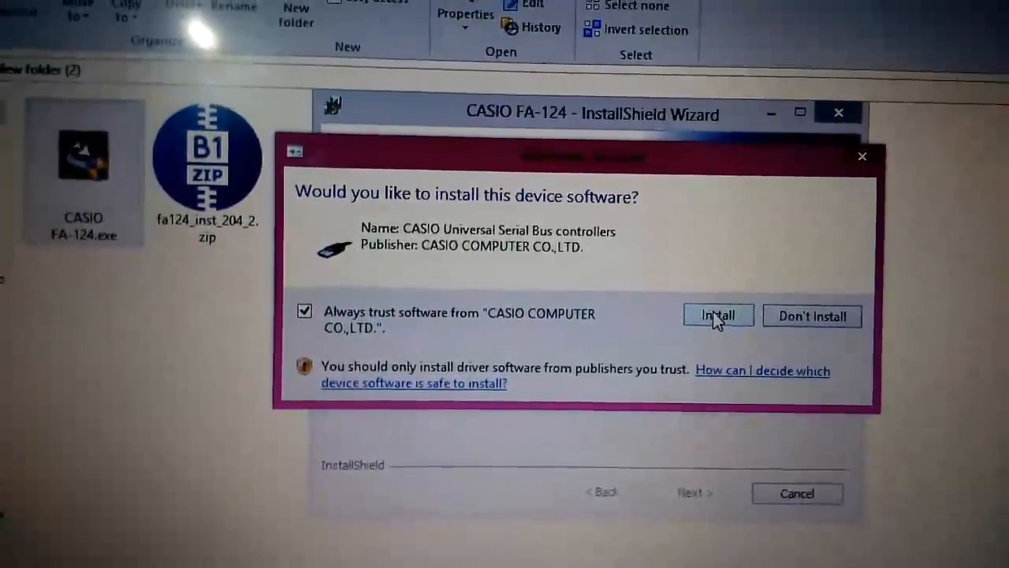
click(717, 316)
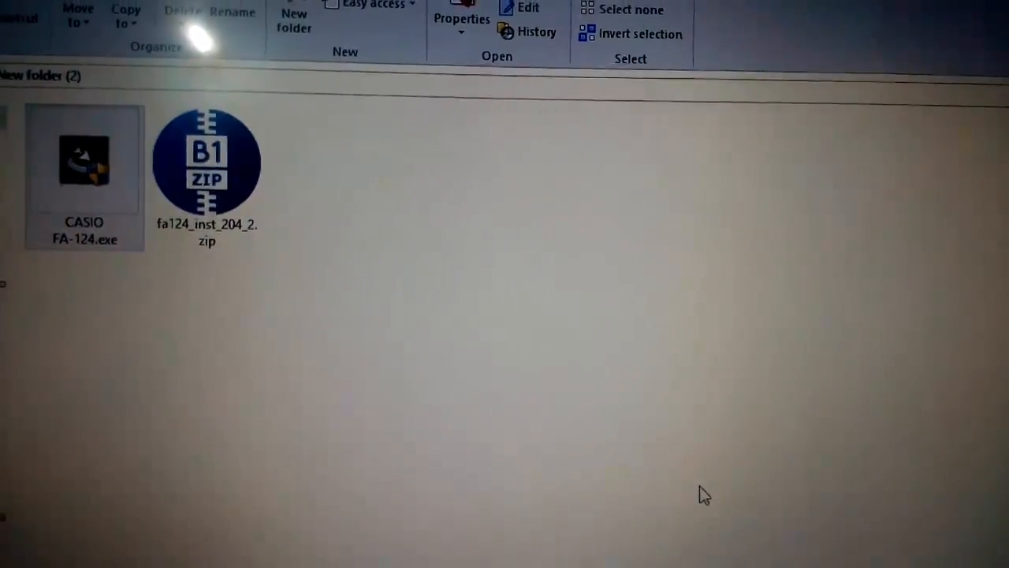
Step: Bring up the context menu of New folder (2) for its sort, group and refresh options
right_click(702, 494)
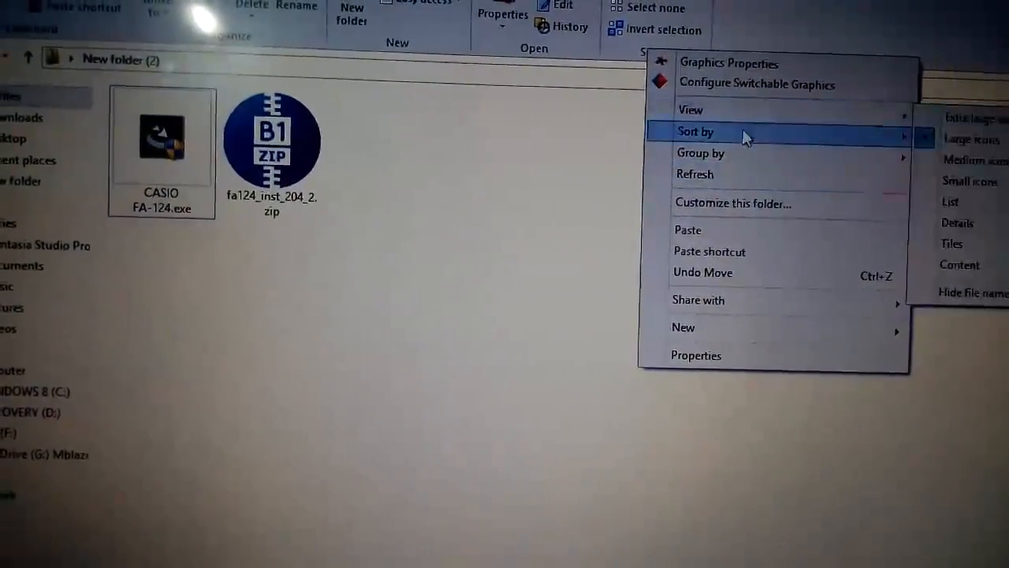